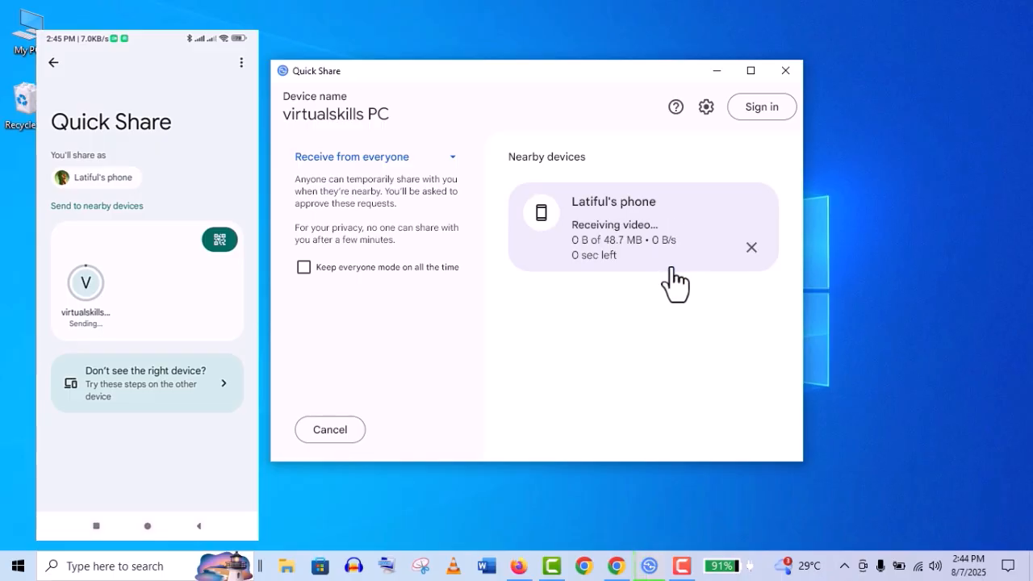
mouse_move(670, 286)
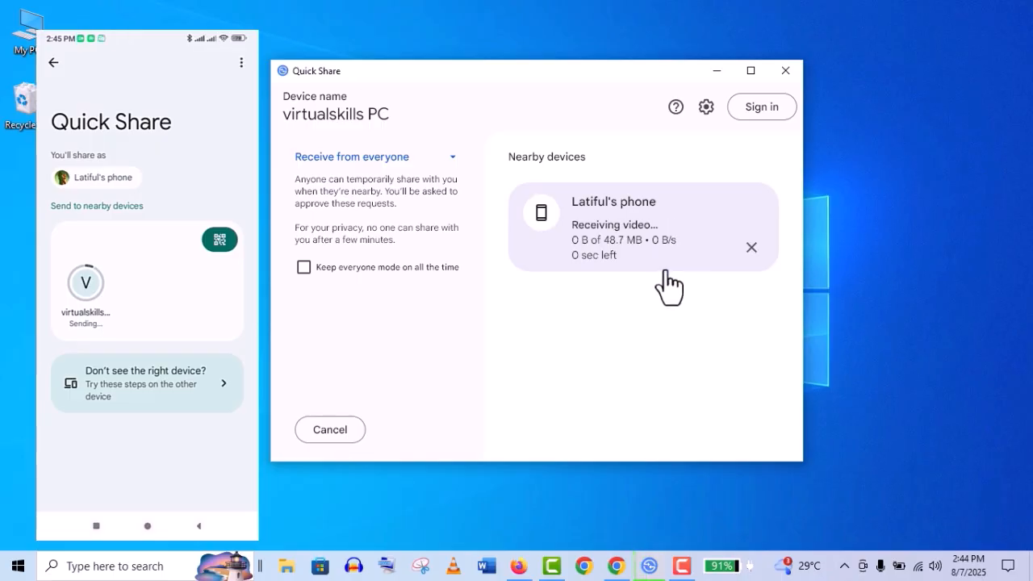
mouse_move(666, 289)
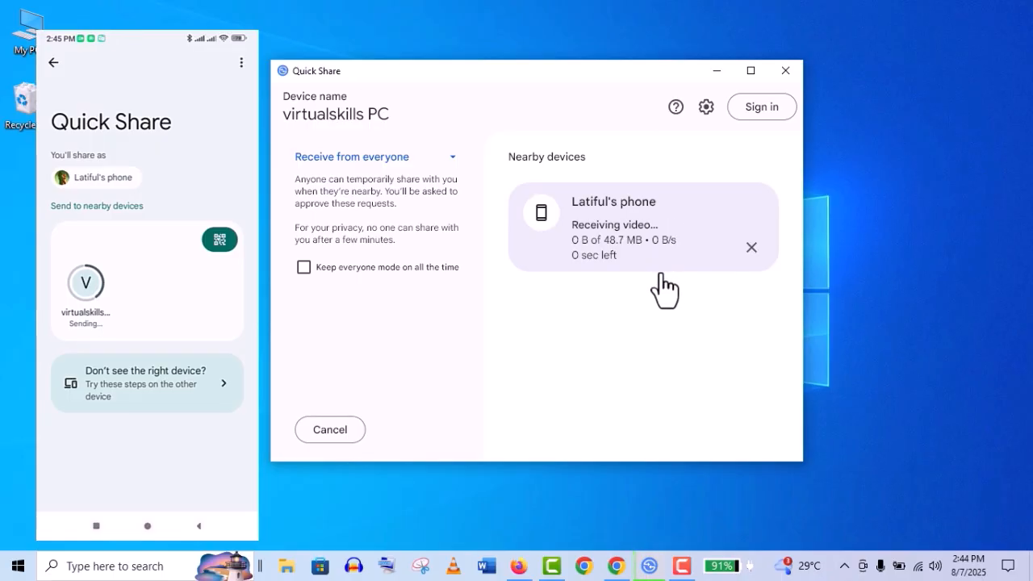
mouse_move(888, 139)
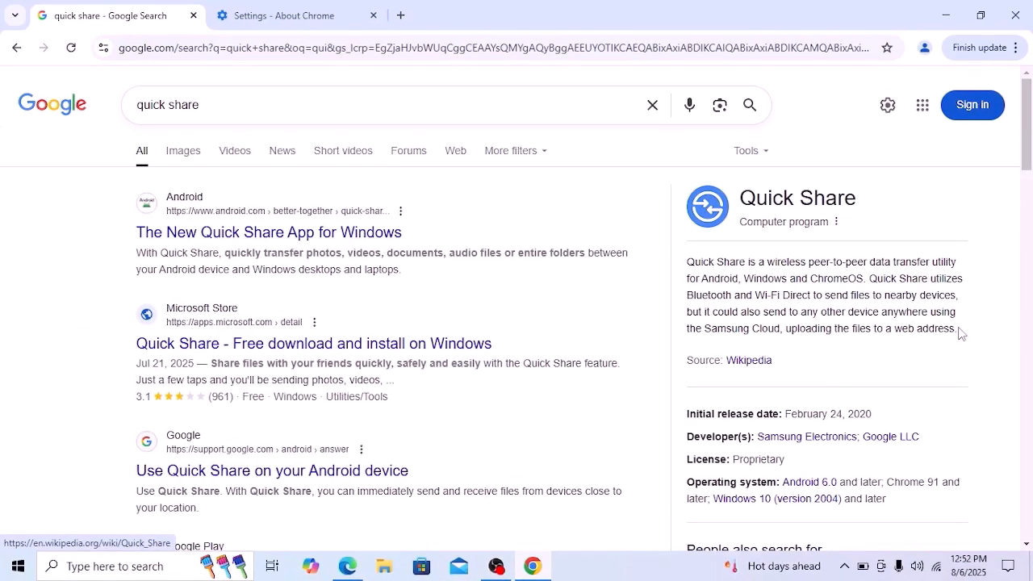
Open the android.com Quick Share page and download the Quick Share for Windows installer
left_click(269, 232)
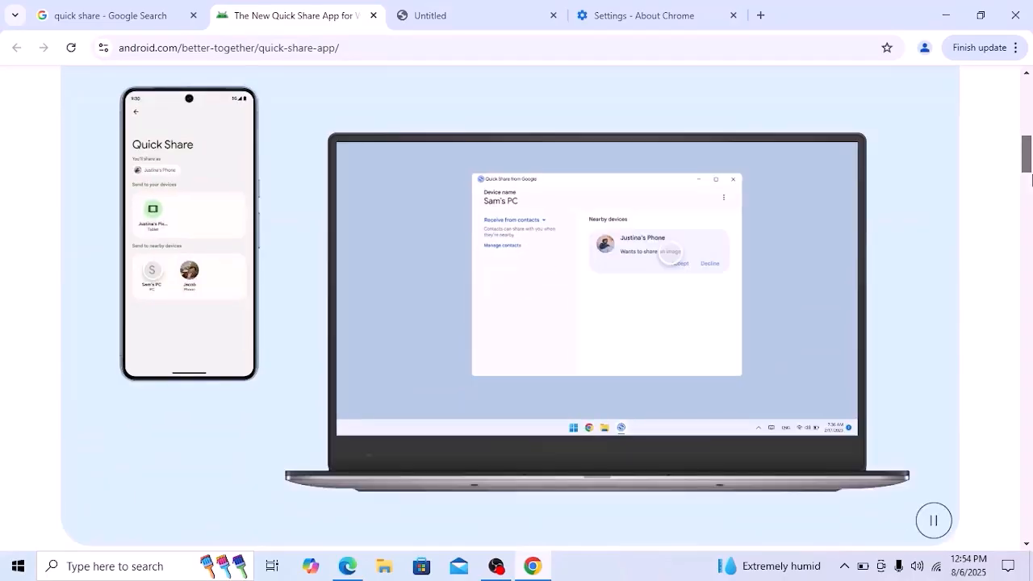
scroll("down", 3)
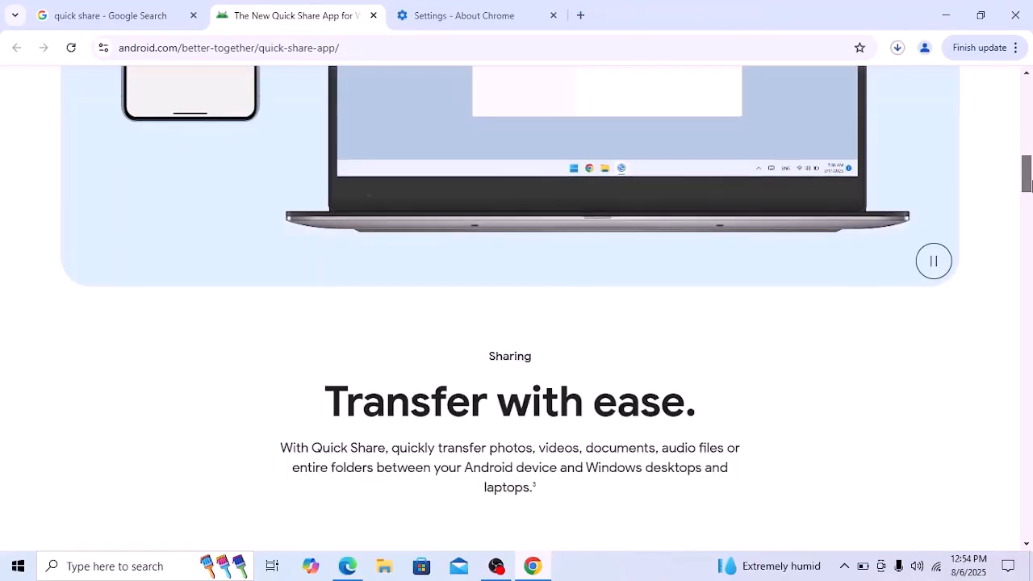
scroll("down", 3)
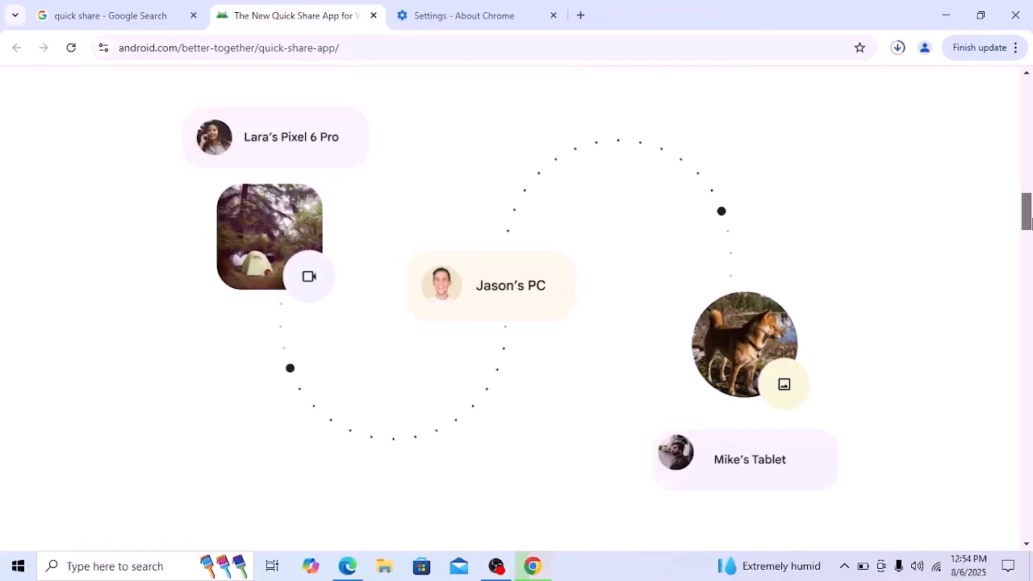
scroll("down", 3)
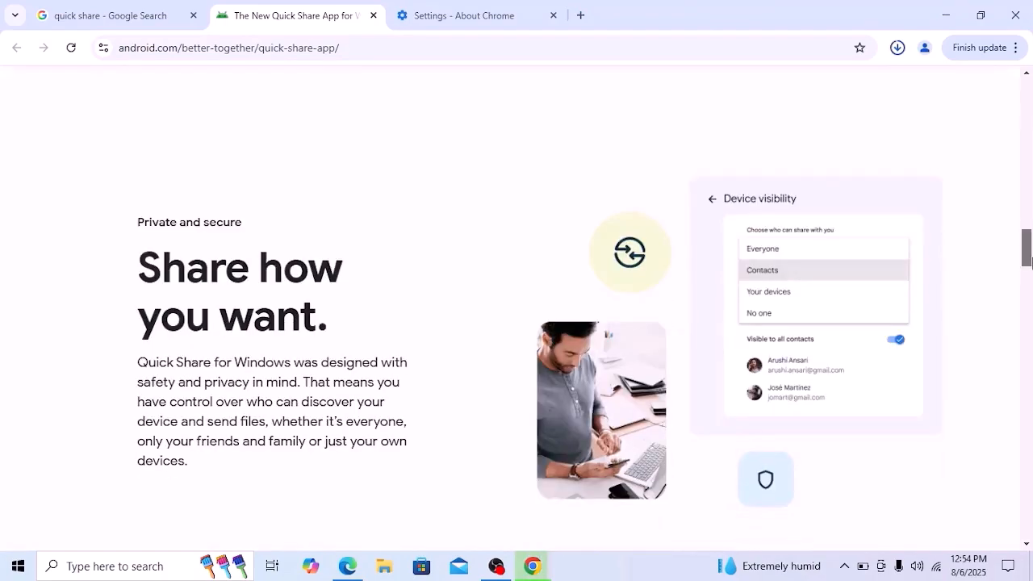
scroll("down", 3)
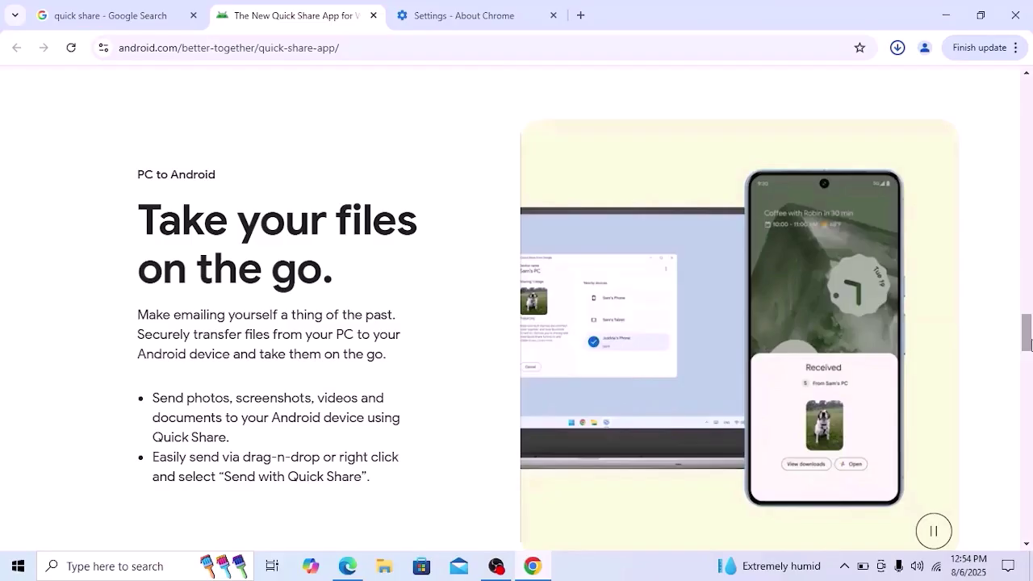
scroll("down", 3)
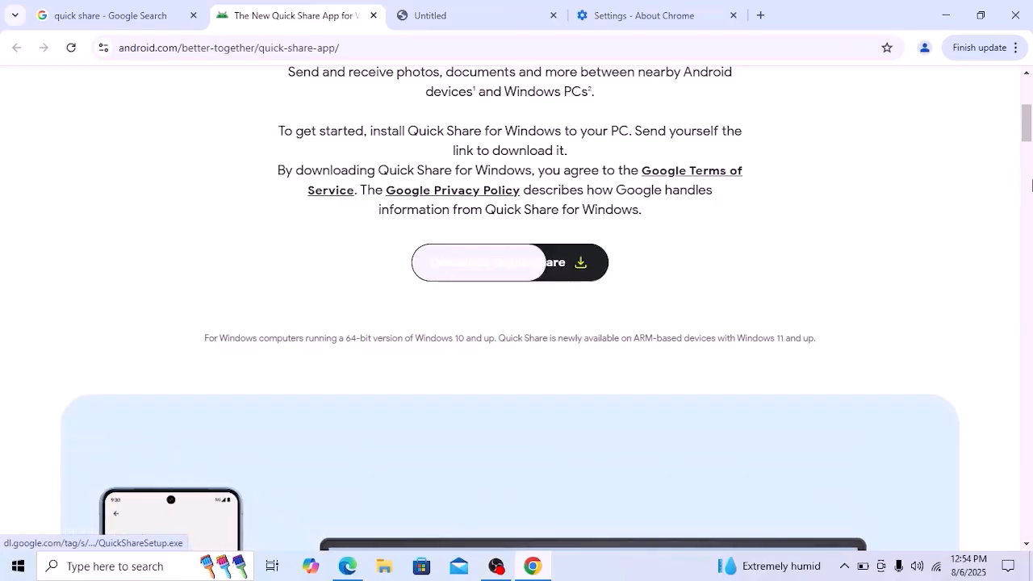
left_click(553, 16)
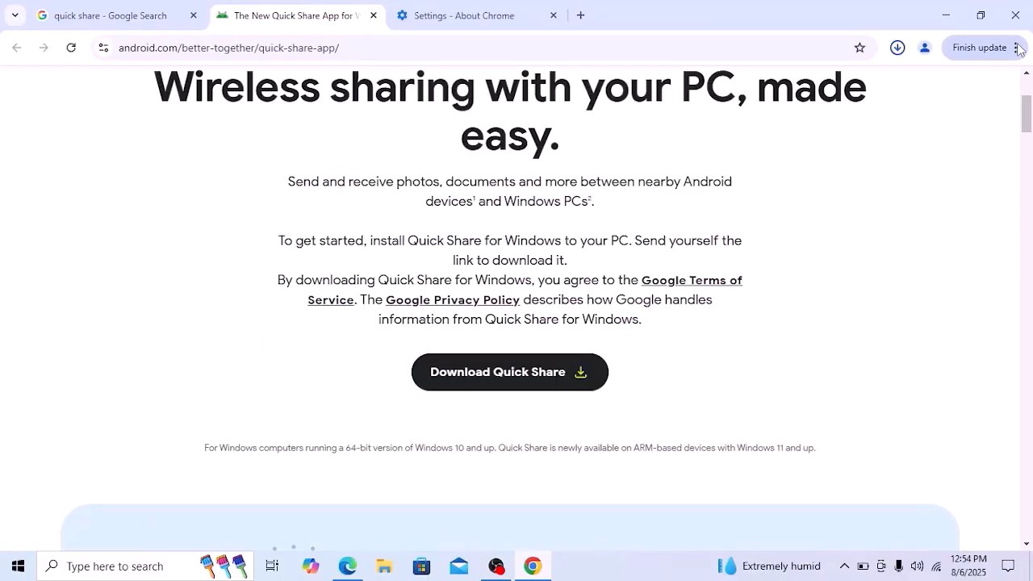
left_click(897, 48)
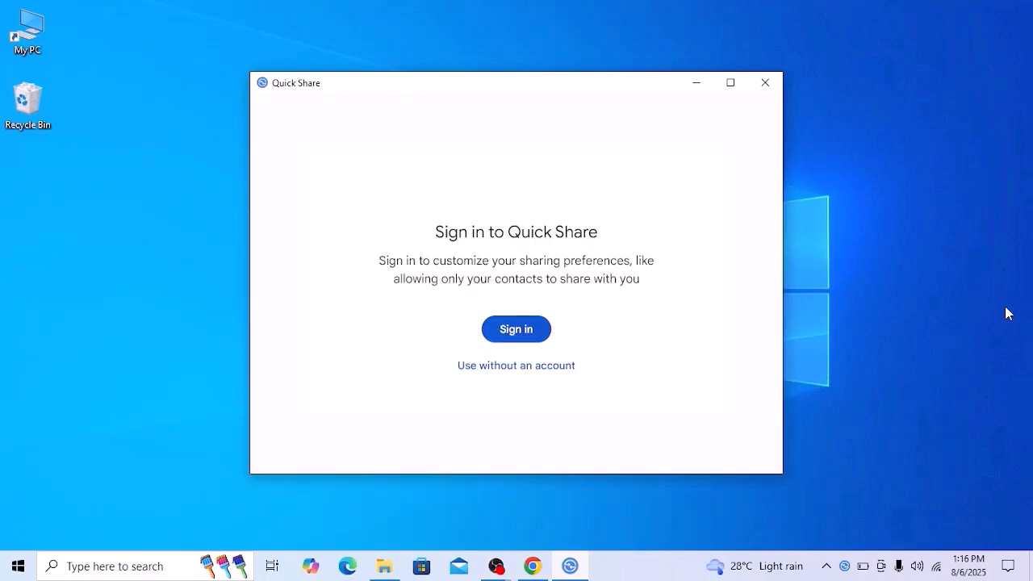
mouse_move(544, 297)
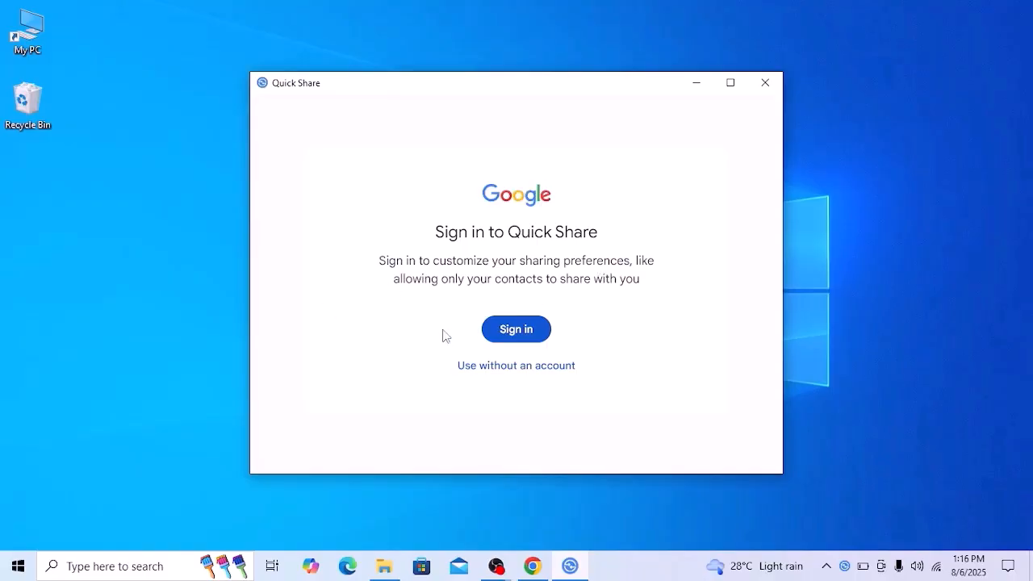
mouse_move(662, 287)
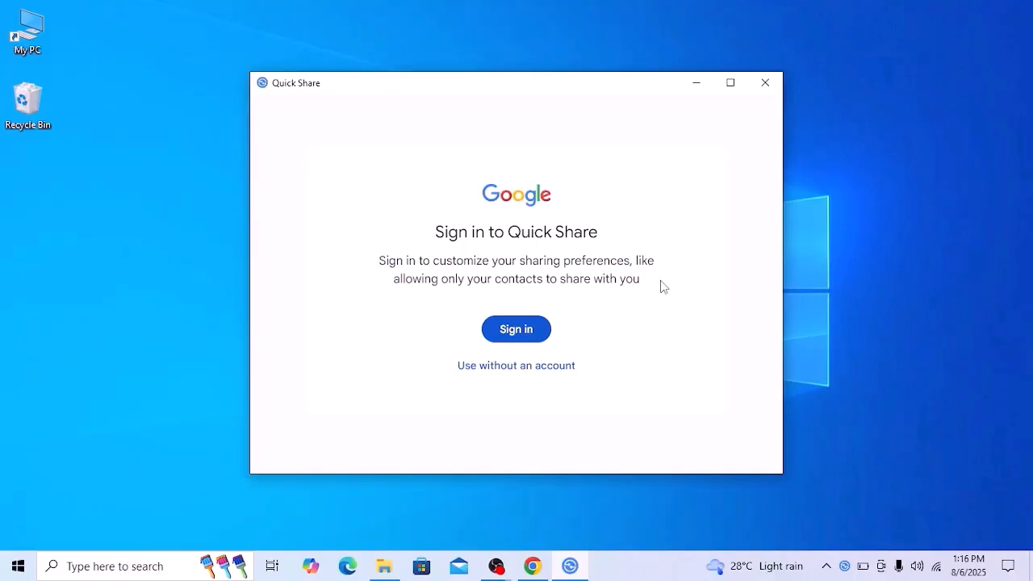
mouse_move(515, 365)
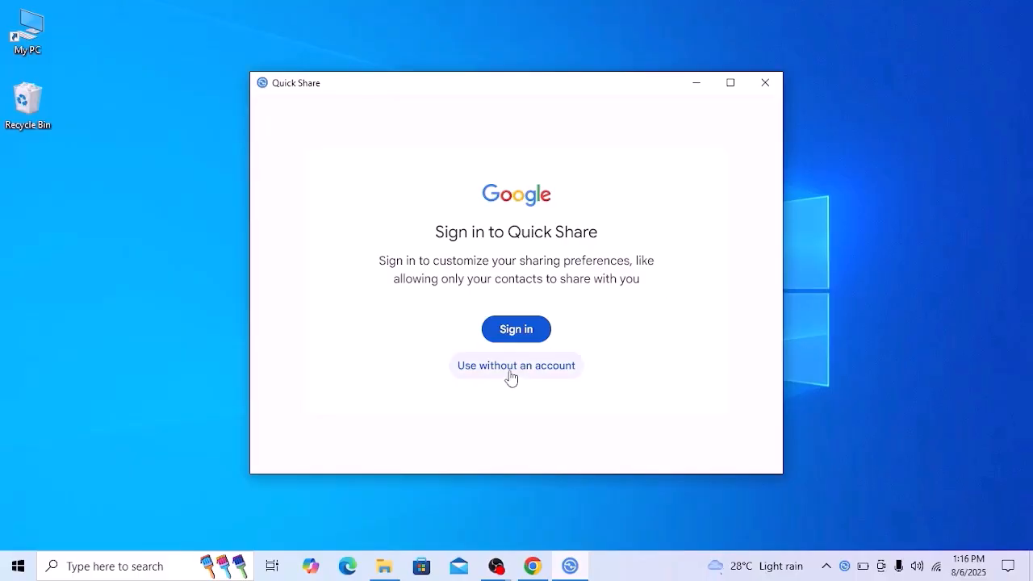
Skip signing in, enter 'virtualskills' as the visible device name, and complete setup
left_click(516, 365)
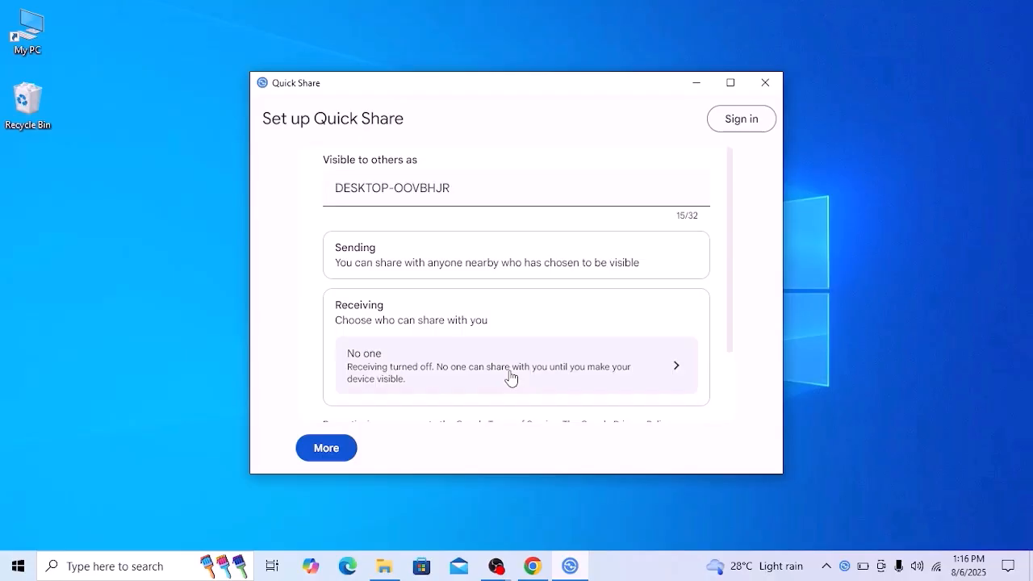
type("virtualskills")
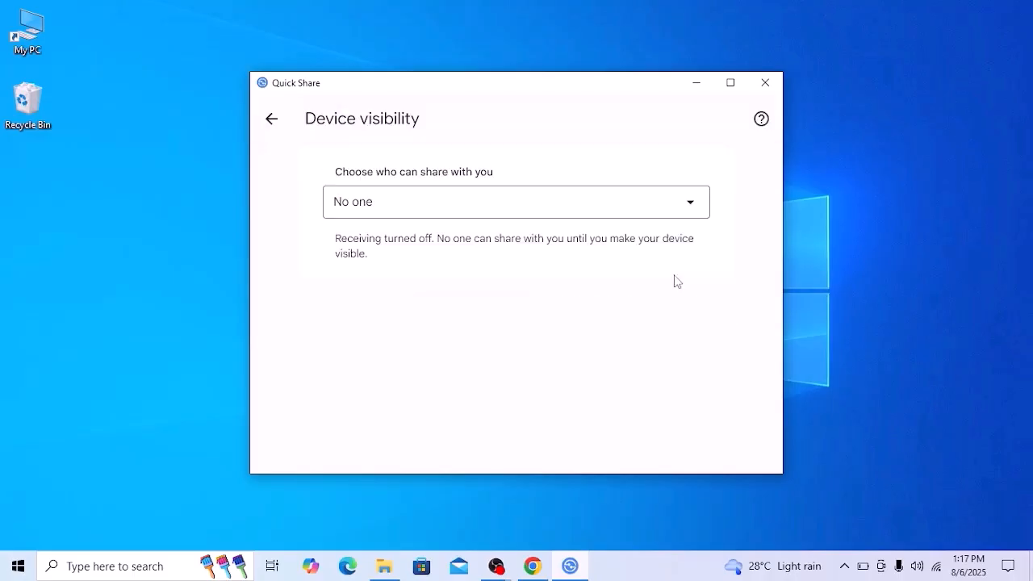
left_click(515, 202)
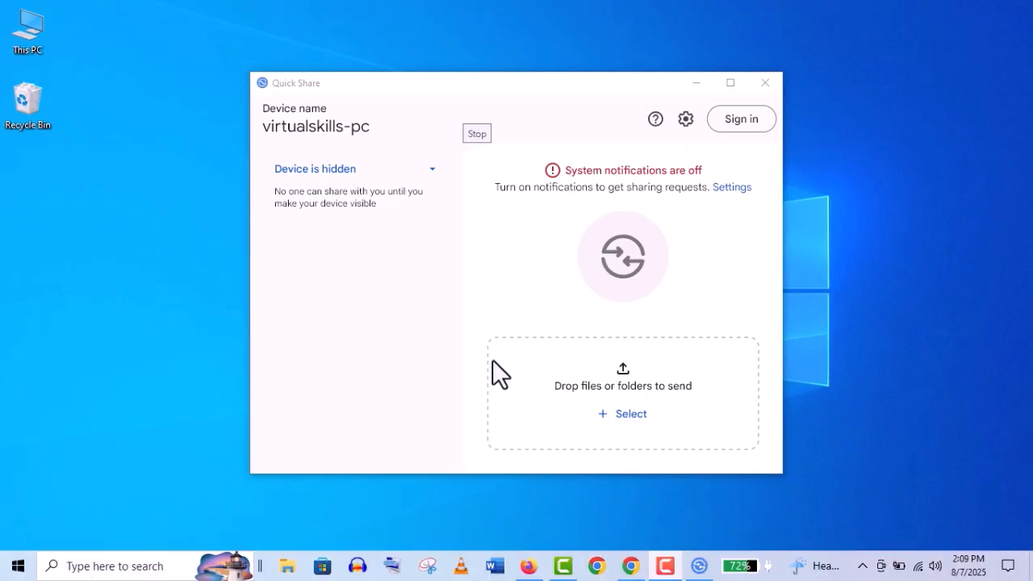
Switch the PC's visibility to Receive from everyone and open the settings page
left_click(433, 169)
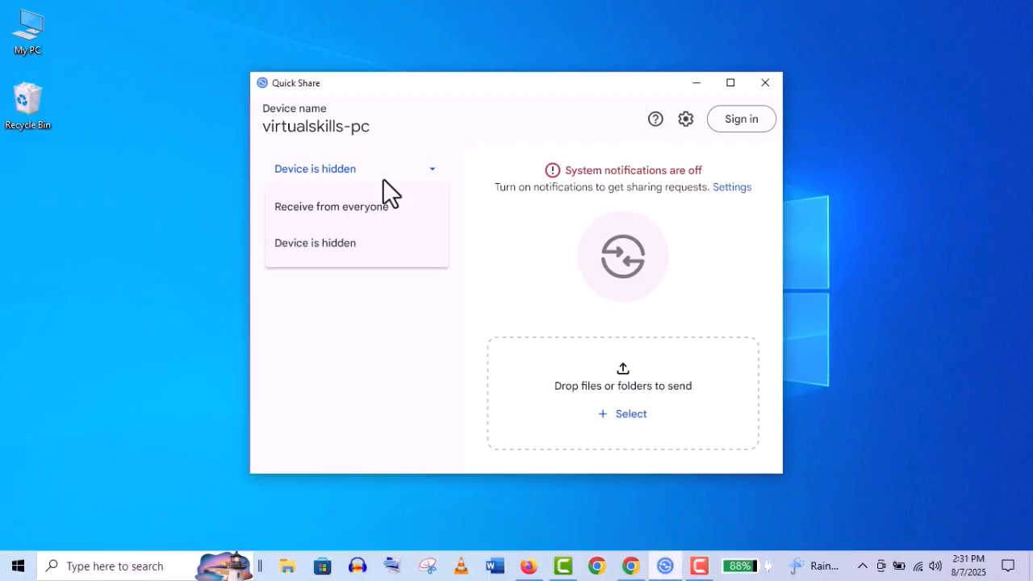
mouse_move(355, 207)
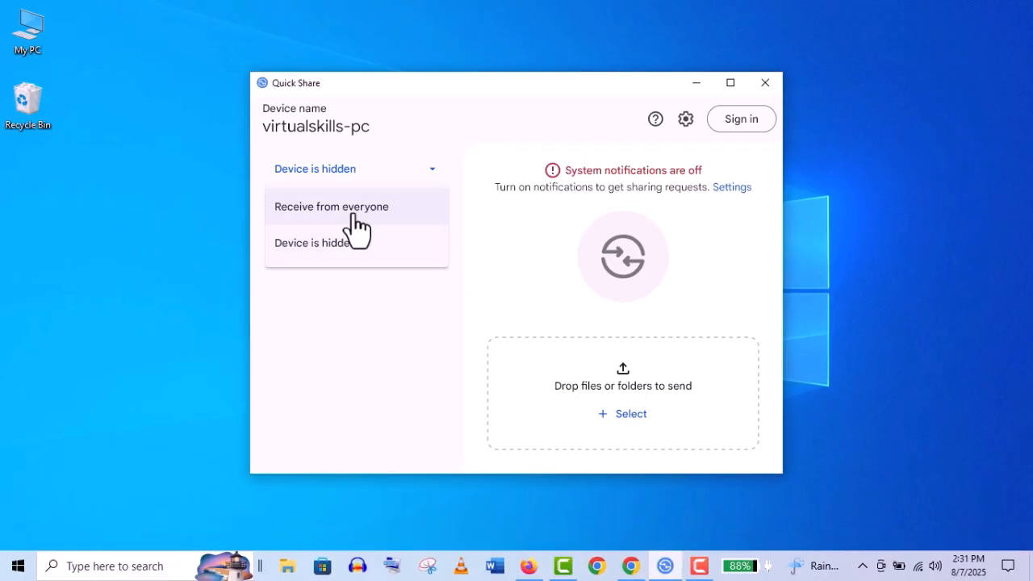
left_click(331, 207)
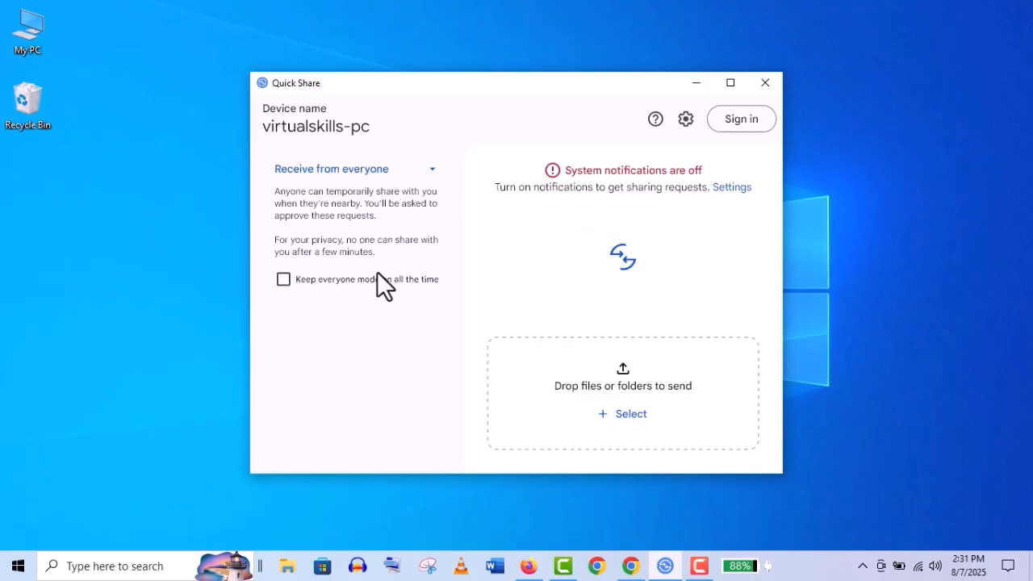
left_click(686, 119)
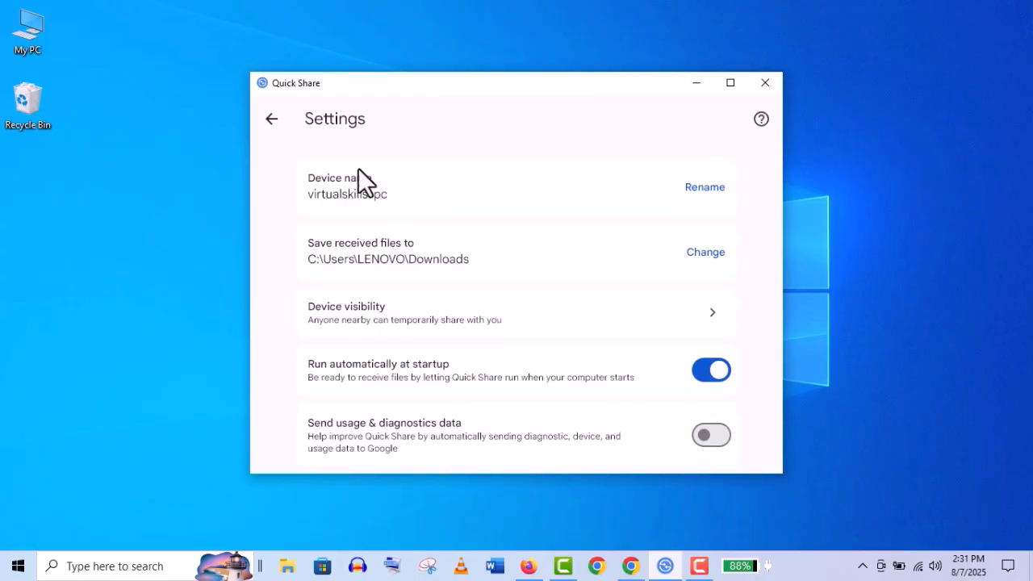
Review the save folder and keep Device visibility set to Everyone
left_click(704, 186)
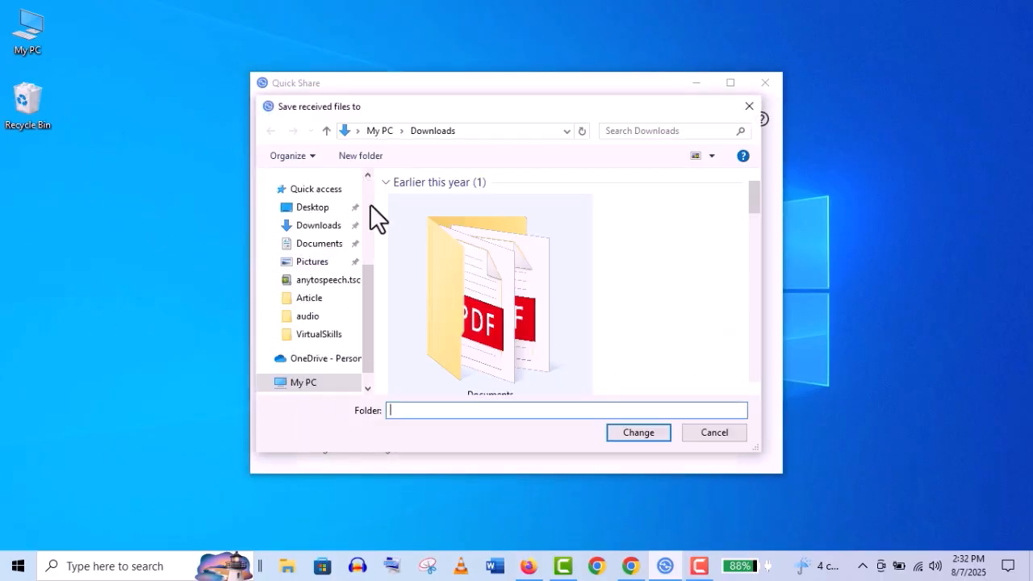
left_click(714, 432)
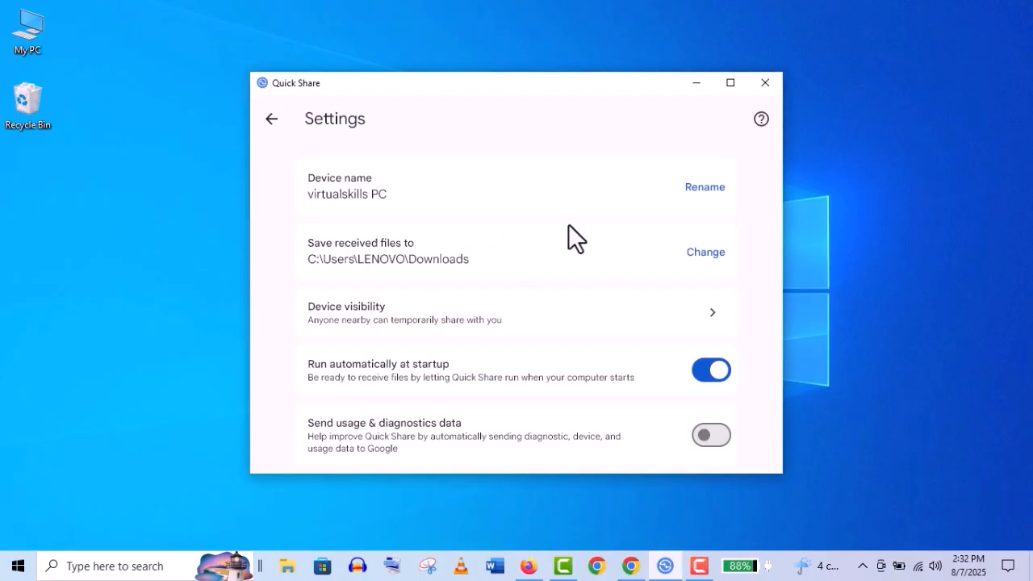
mouse_move(706, 323)
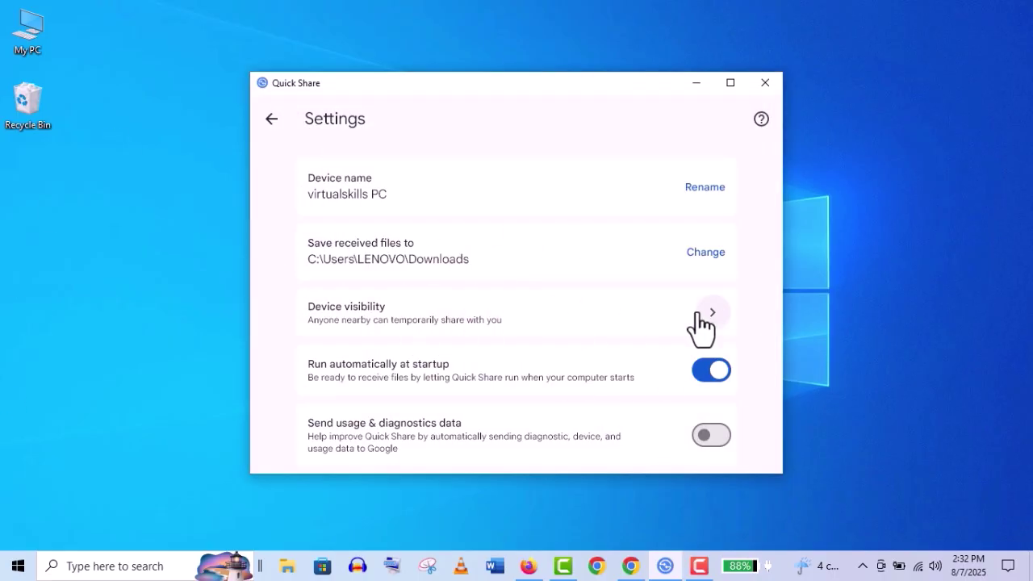
left_click(711, 313)
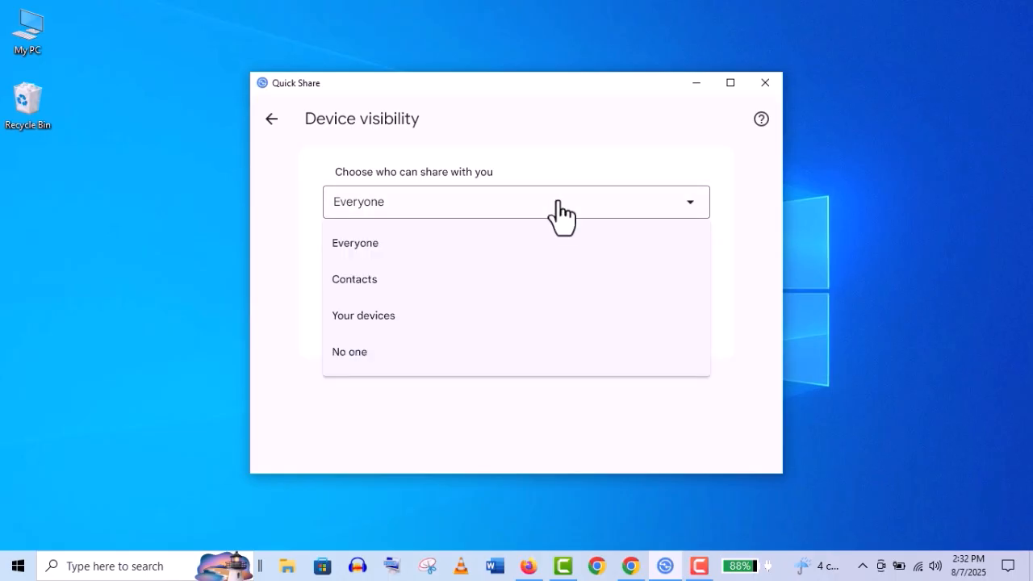
left_click(272, 118)
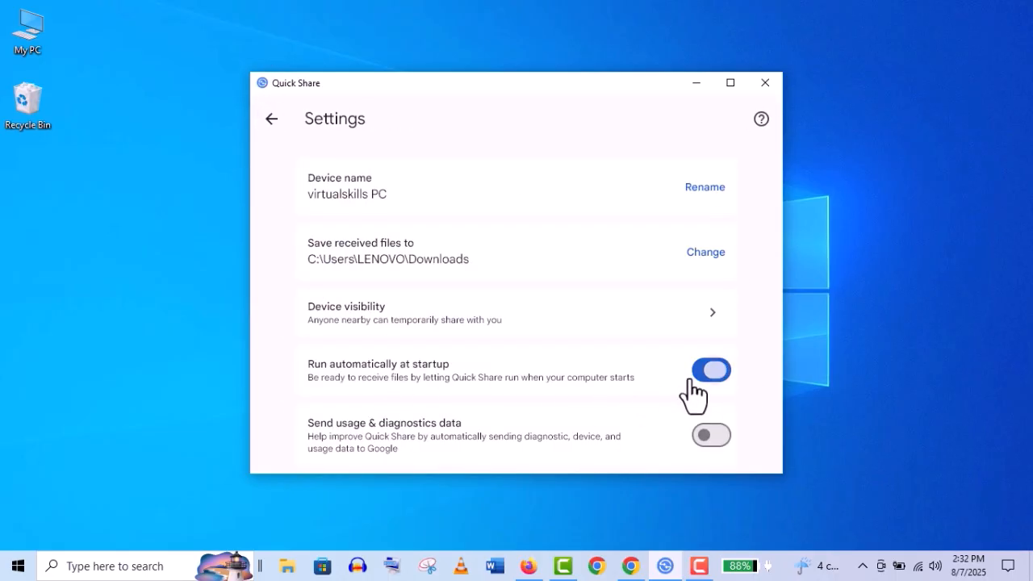
Turn off launch at startup, turn on usage and diagnostics data, and go back
left_click(711, 370)
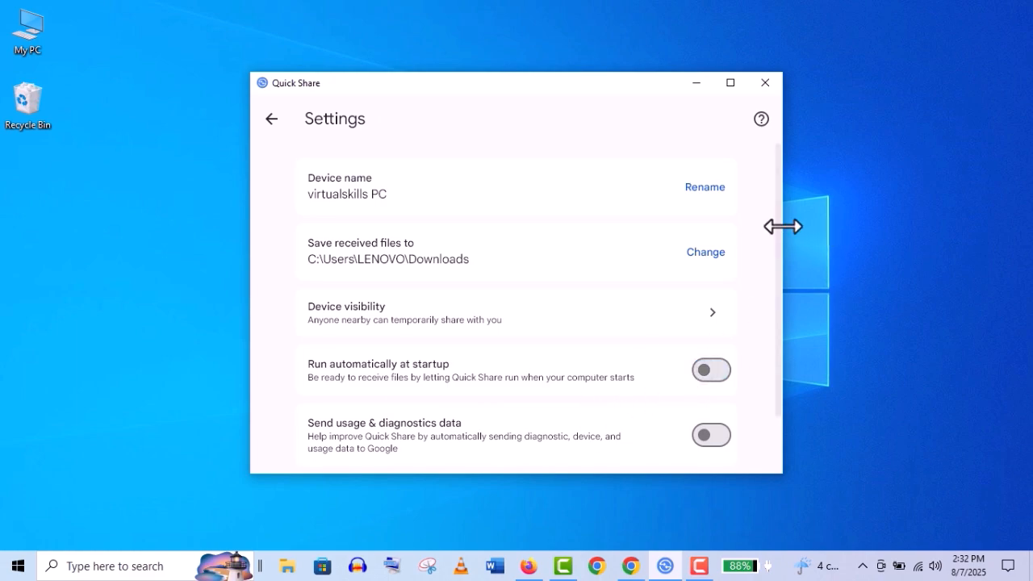
scroll("down", 3)
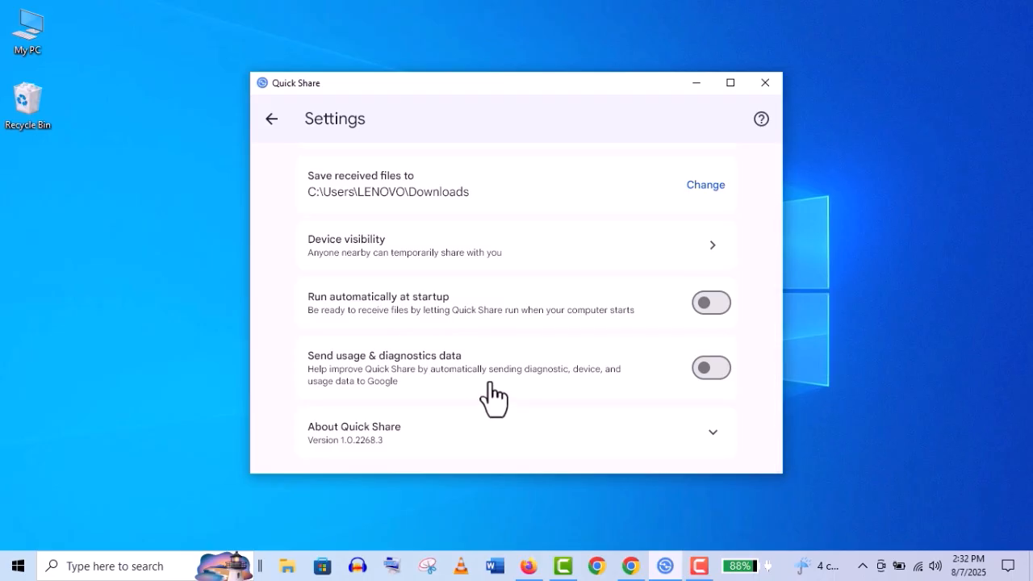
left_click(711, 367)
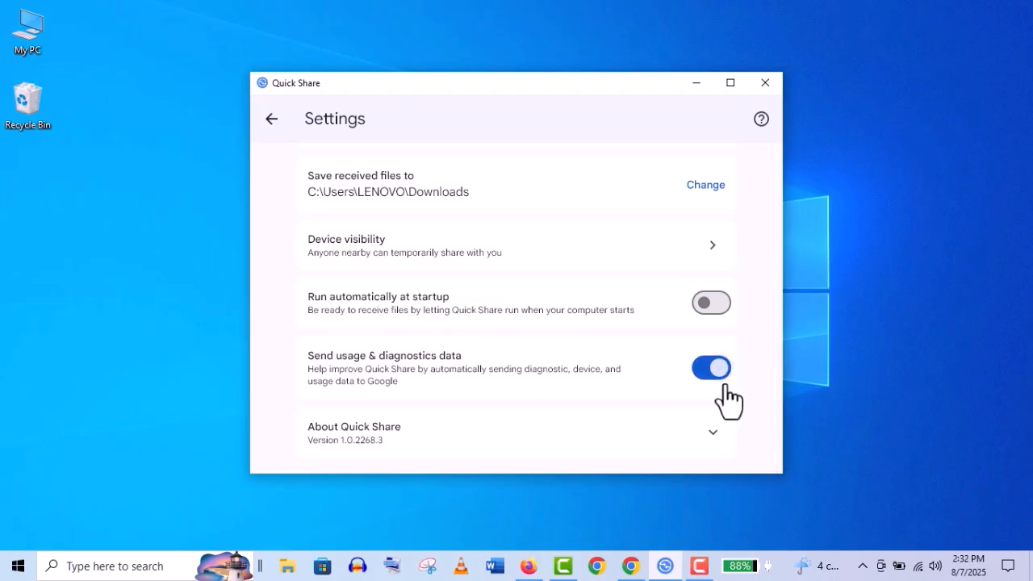
left_click(271, 118)
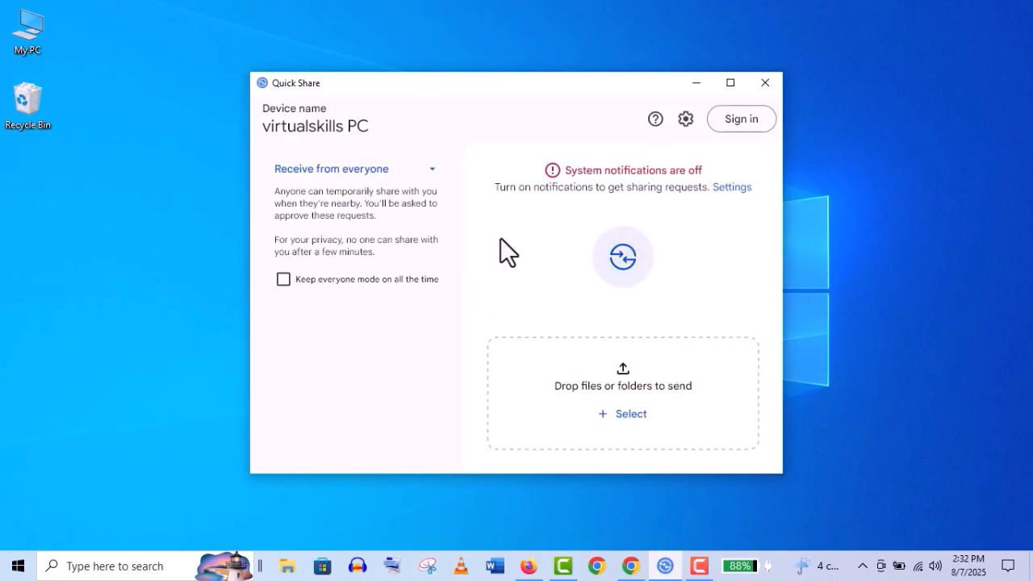
mouse_move(176, 167)
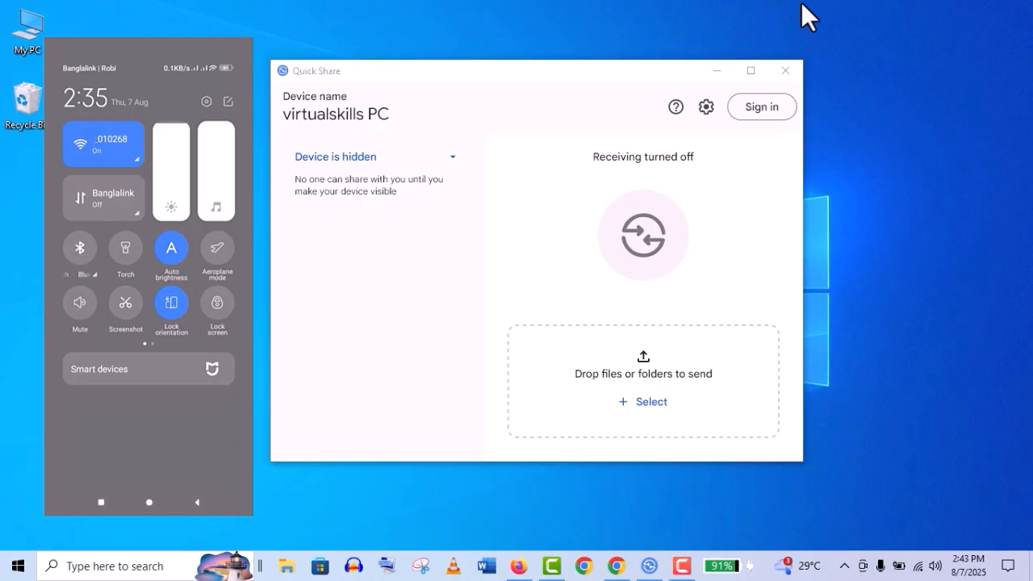
On the mirrored phone, turn on Quick Share visibility and choose who can share
scroll("left", 3)
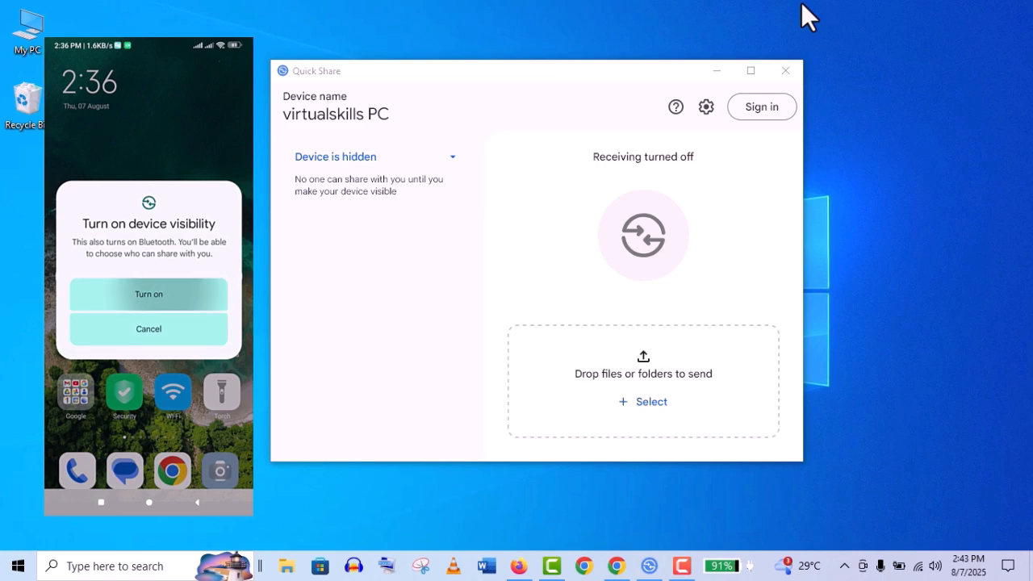
left_click(149, 293)
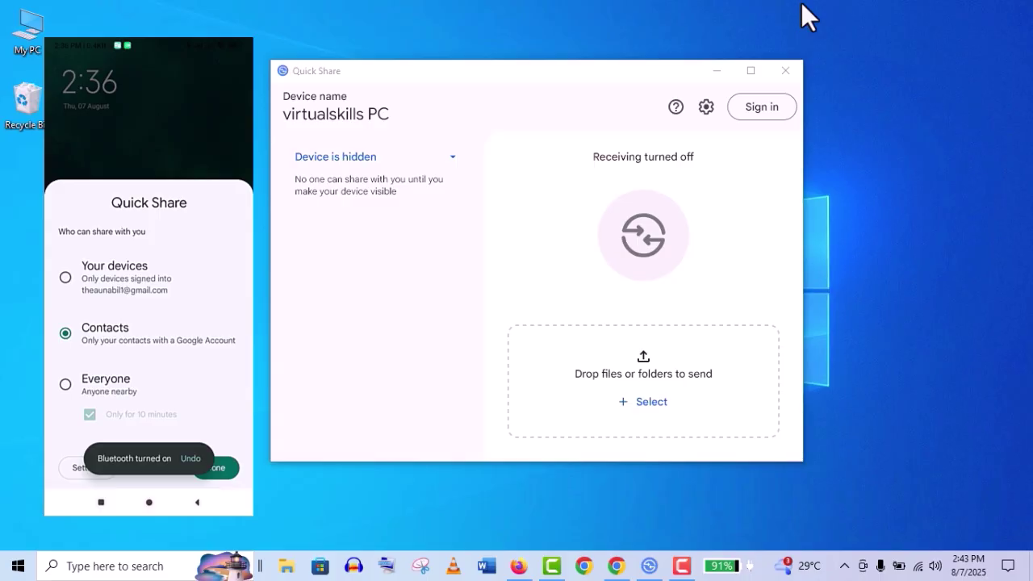
left_click(65, 384)
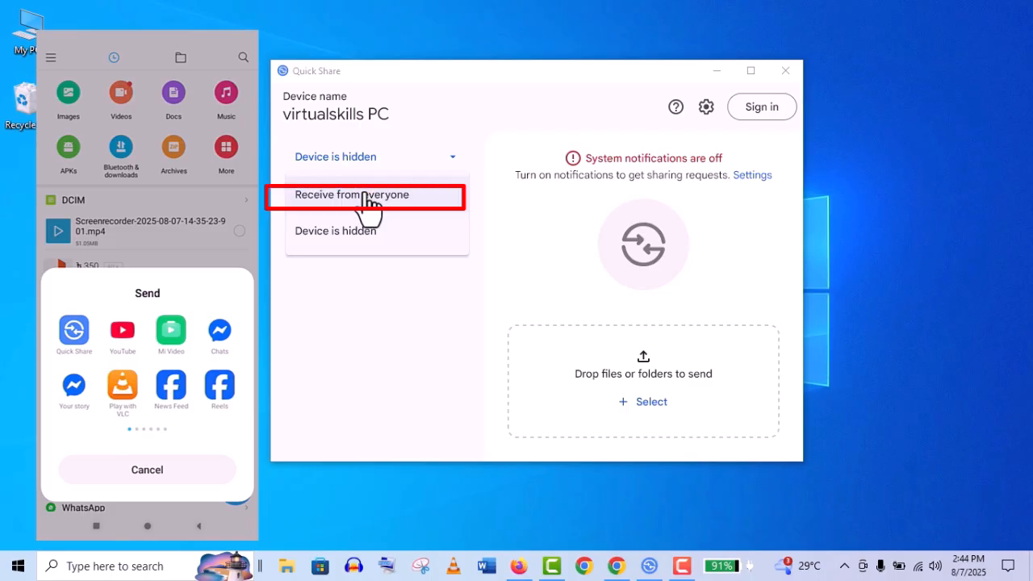
Set the PC to receive from everyone, then accept and finish the phone's video transfer
left_click(352, 194)
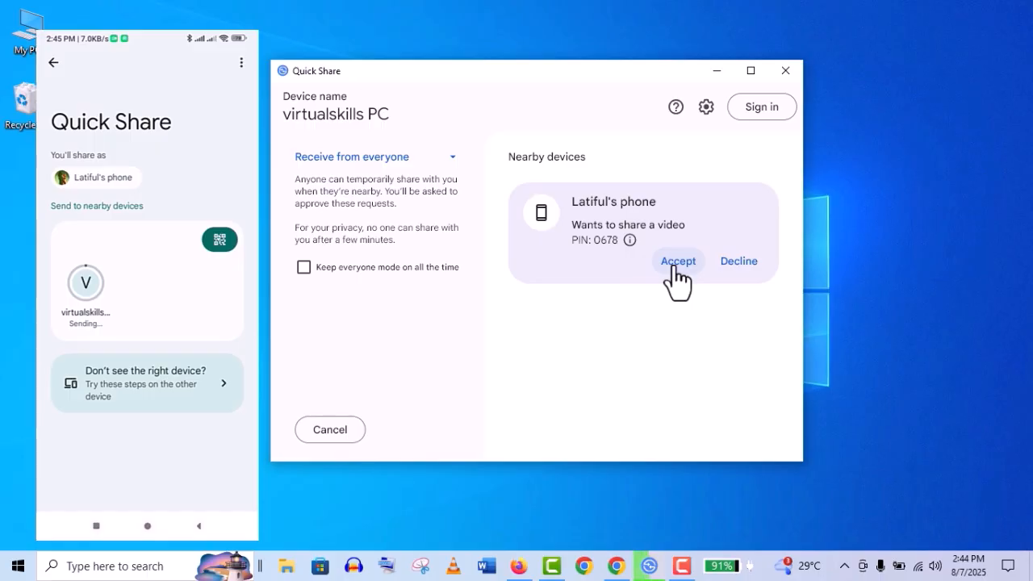
left_click(678, 261)
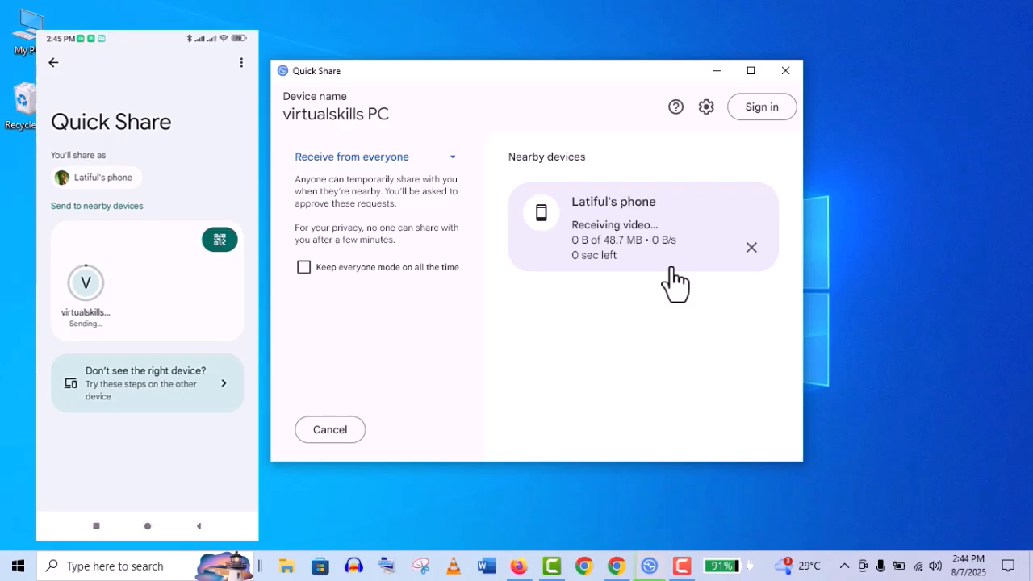
mouse_move(672, 289)
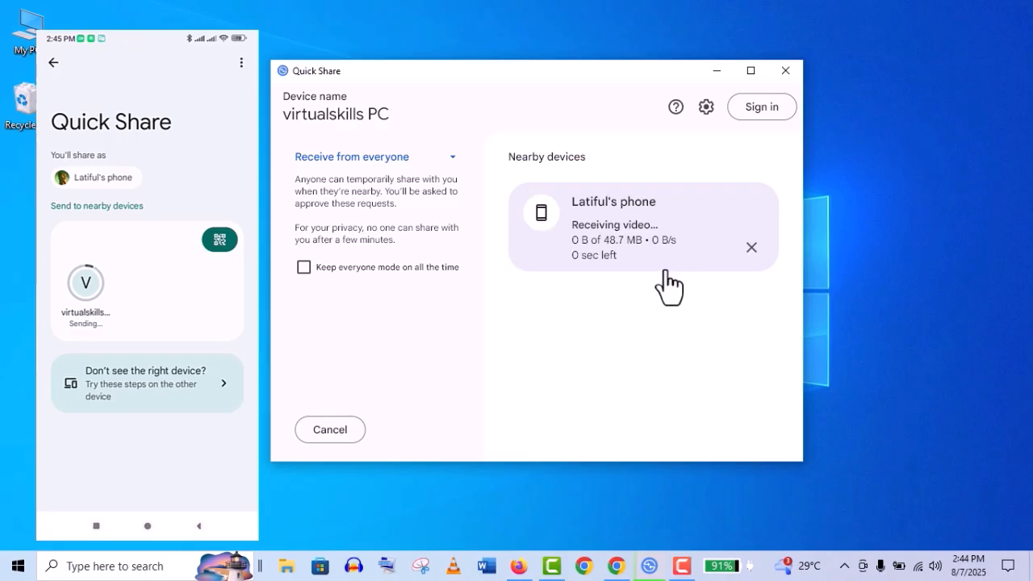
mouse_move(890, 139)
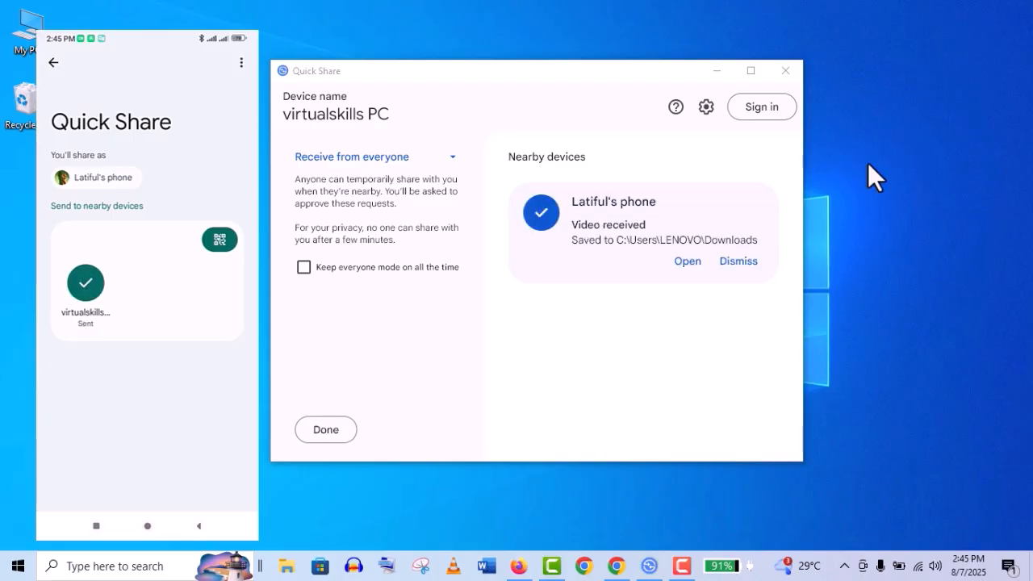
left_click(325, 429)
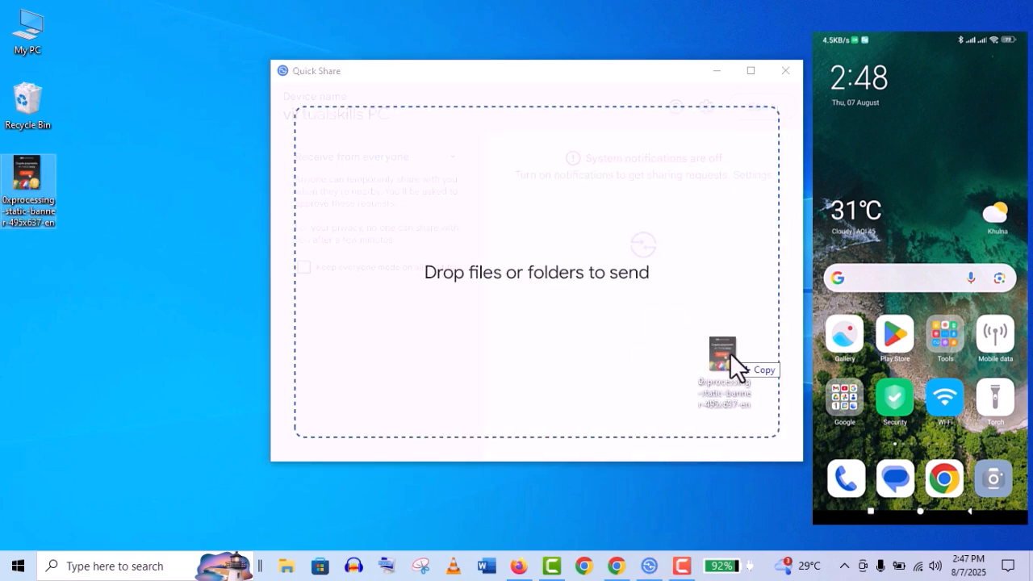
Drop the desktop image into Quick Share, send it to the phone, and accept it there
left_click_drag(722, 363, 536, 272)
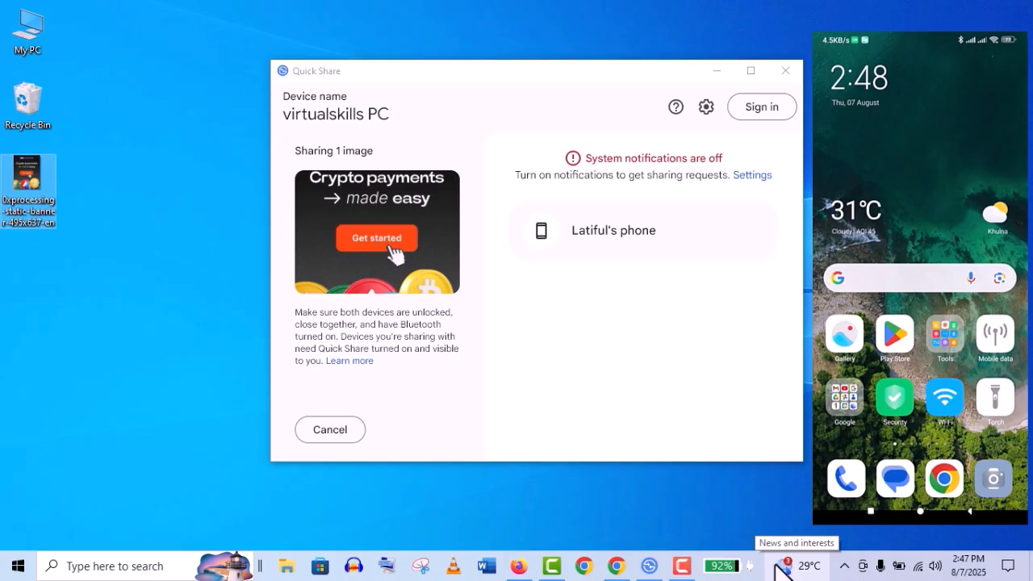
left_click(614, 230)
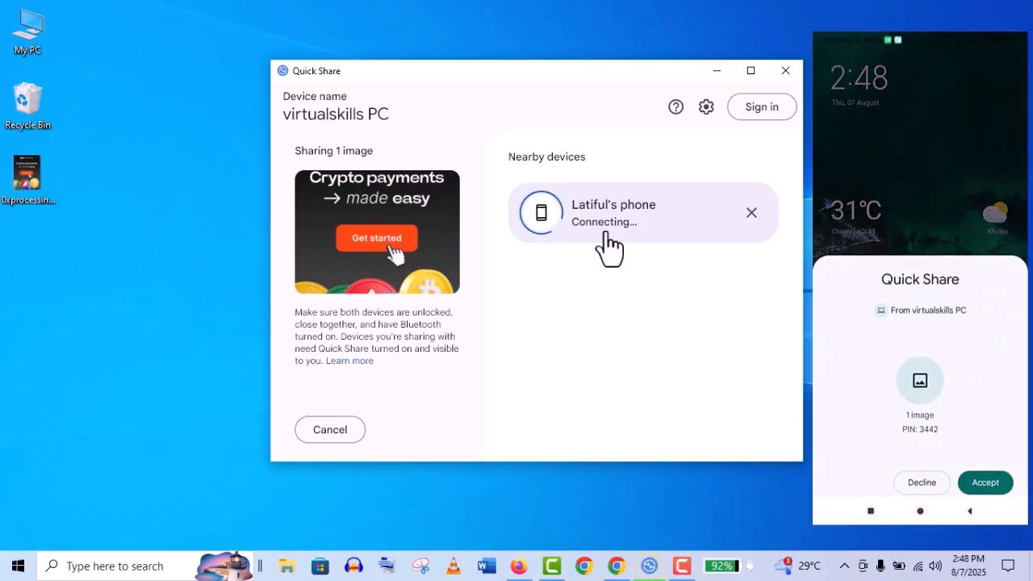
left_click(985, 482)
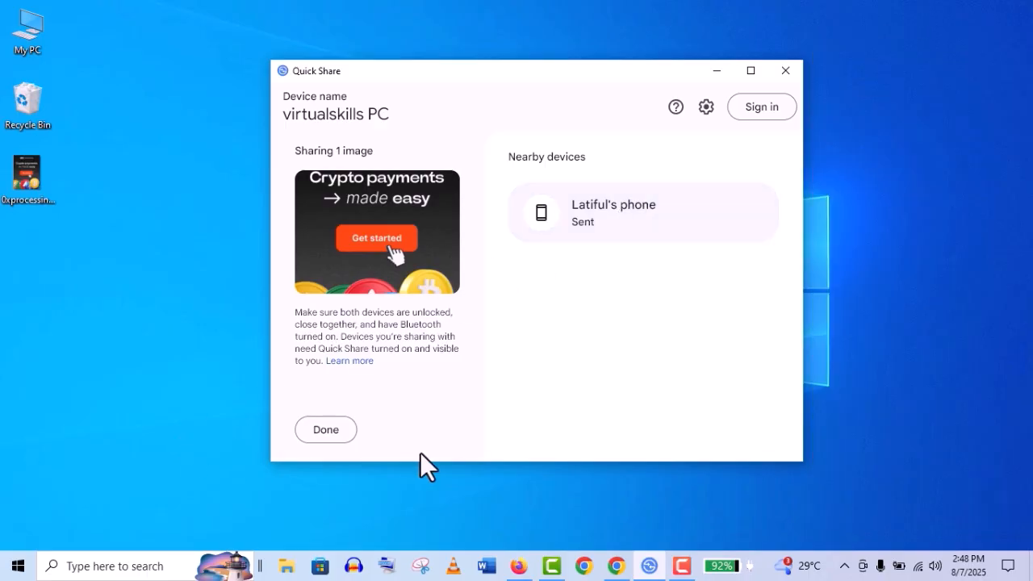
left_click(325, 430)
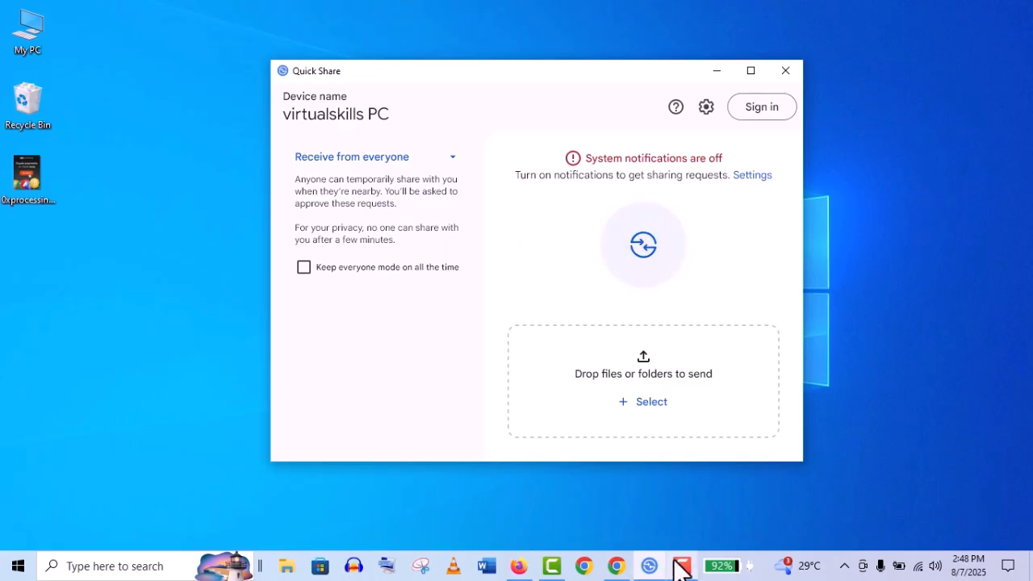
mouse_move(335, 40)
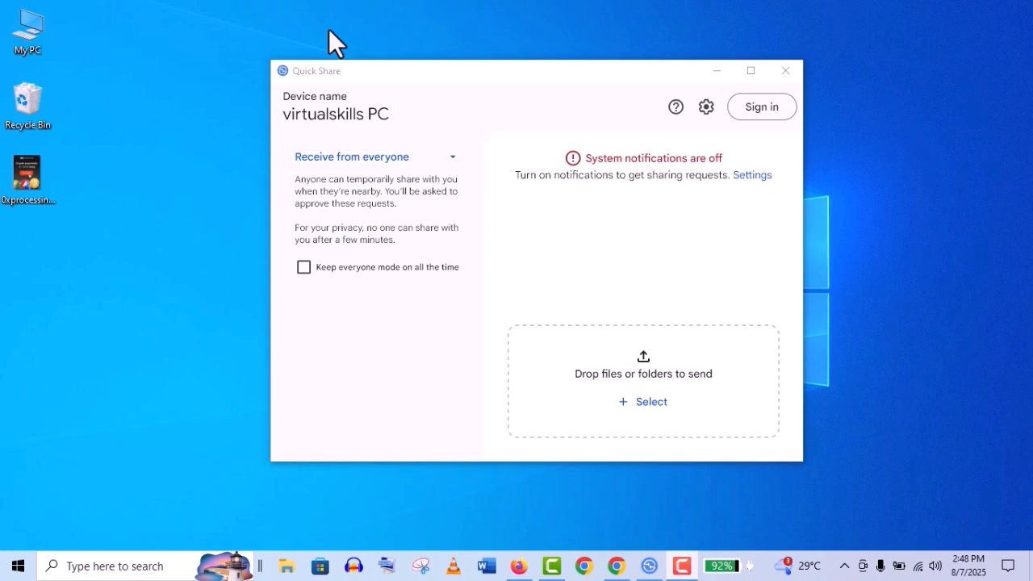
left_click(784, 70)
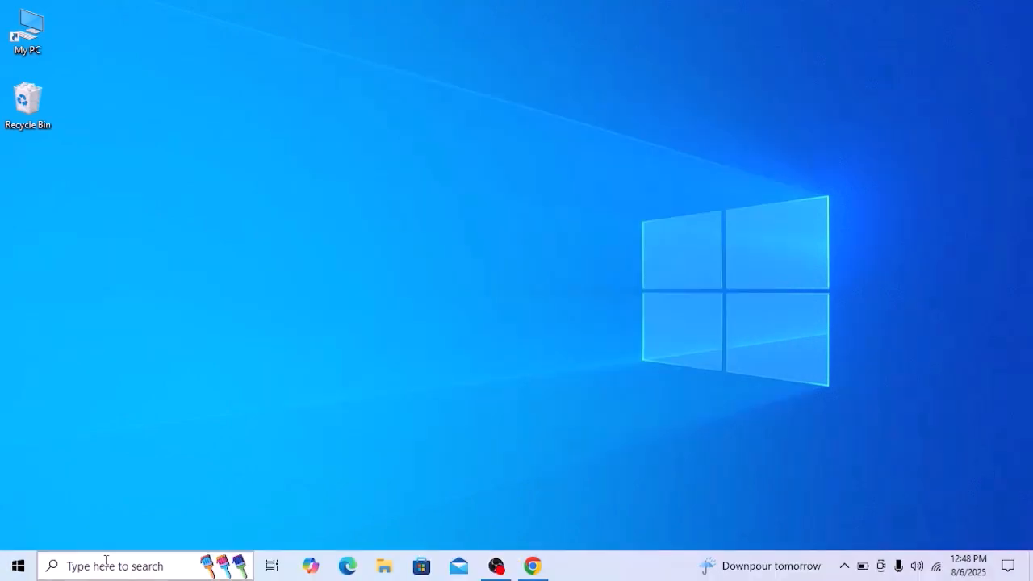